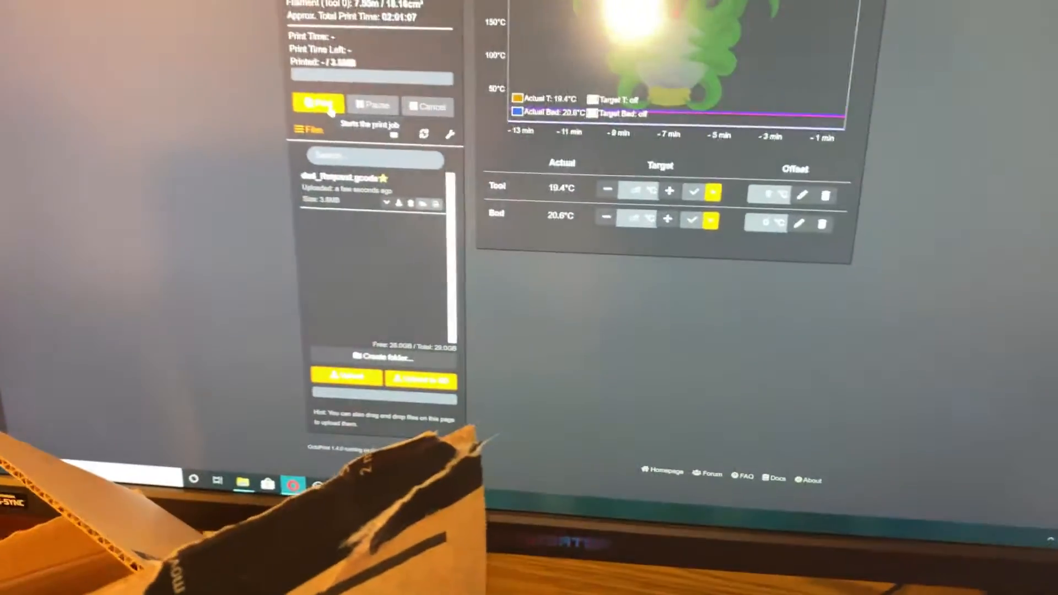
# Step: Start printing dad_Request.gcode so the job runs with progress and the printer on camera
pyautogui.click(317, 103)
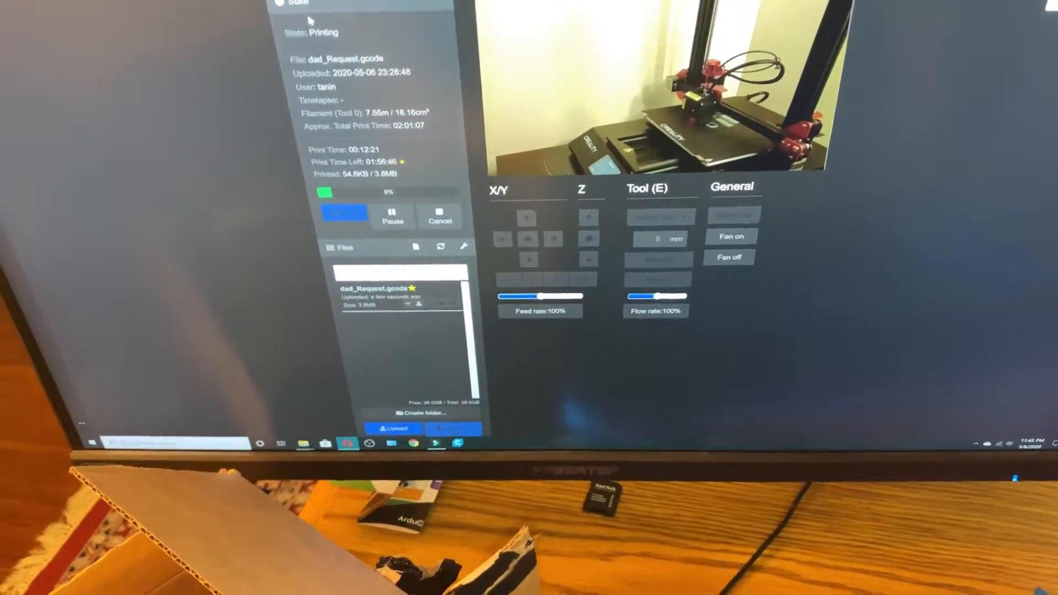